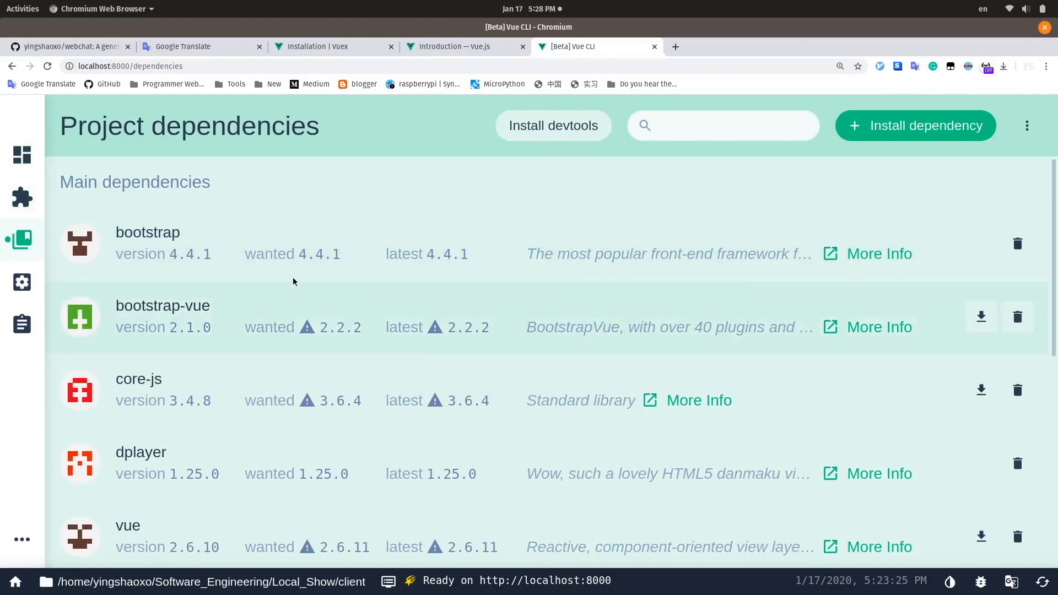
Run the client project's serve task from the Tasks page to start the dev server
click(22, 324)
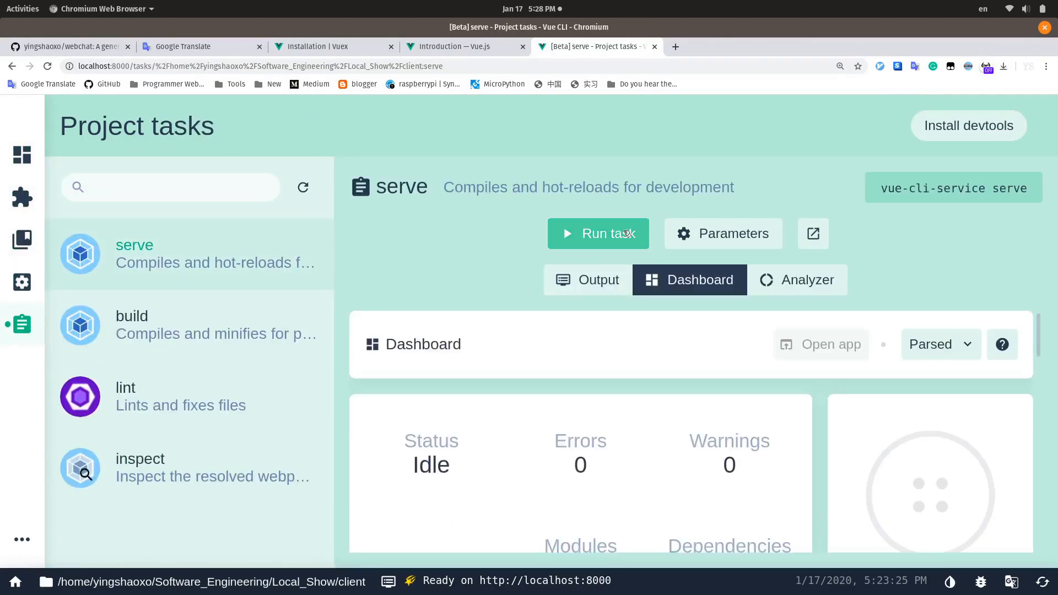
click(598, 234)
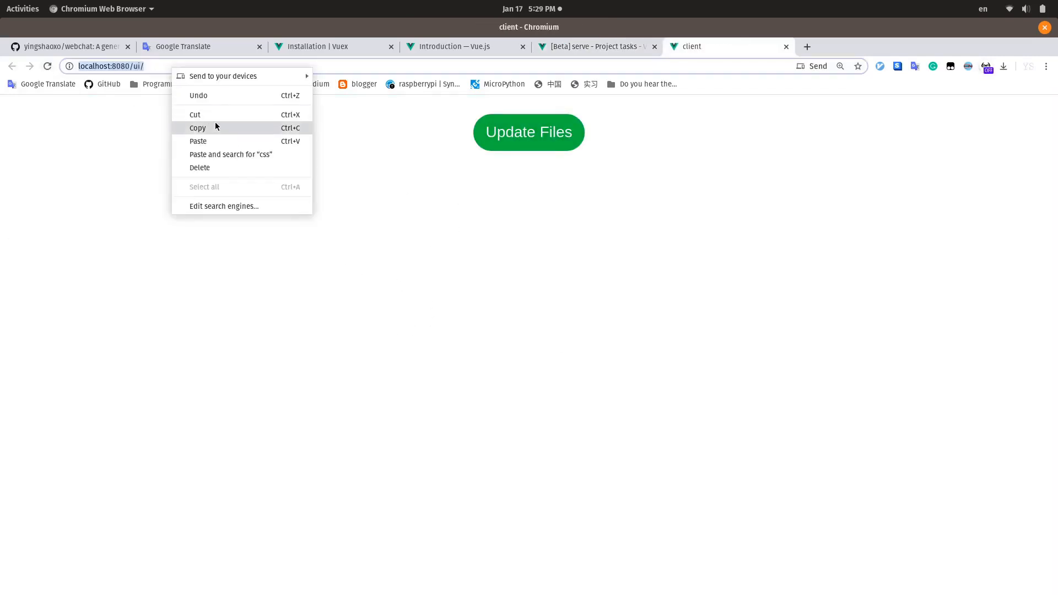
Copy the client app's address and paste it into a new incognito window
click(1047, 66)
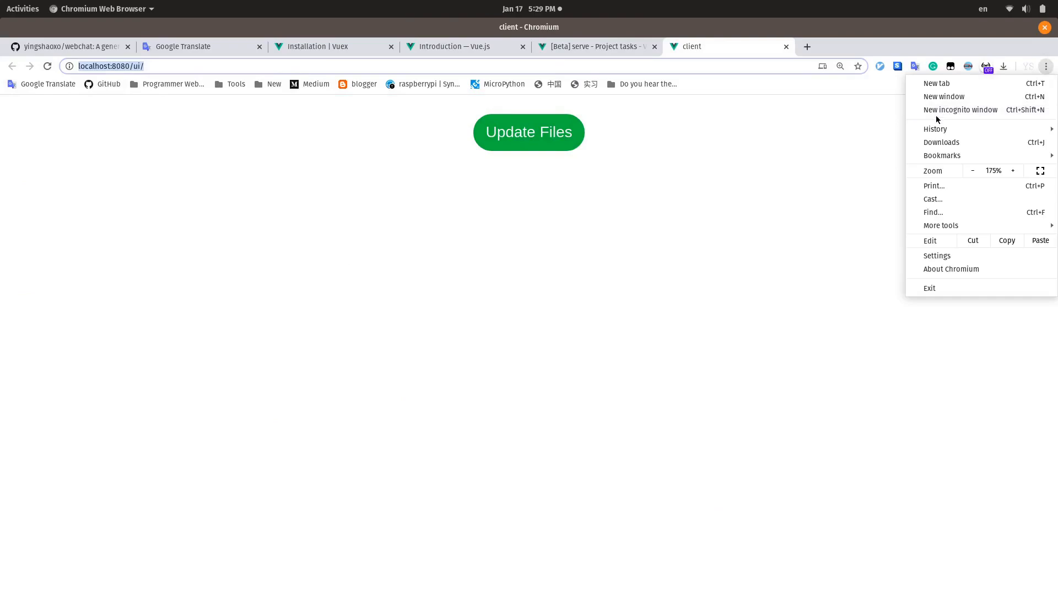
click(961, 109)
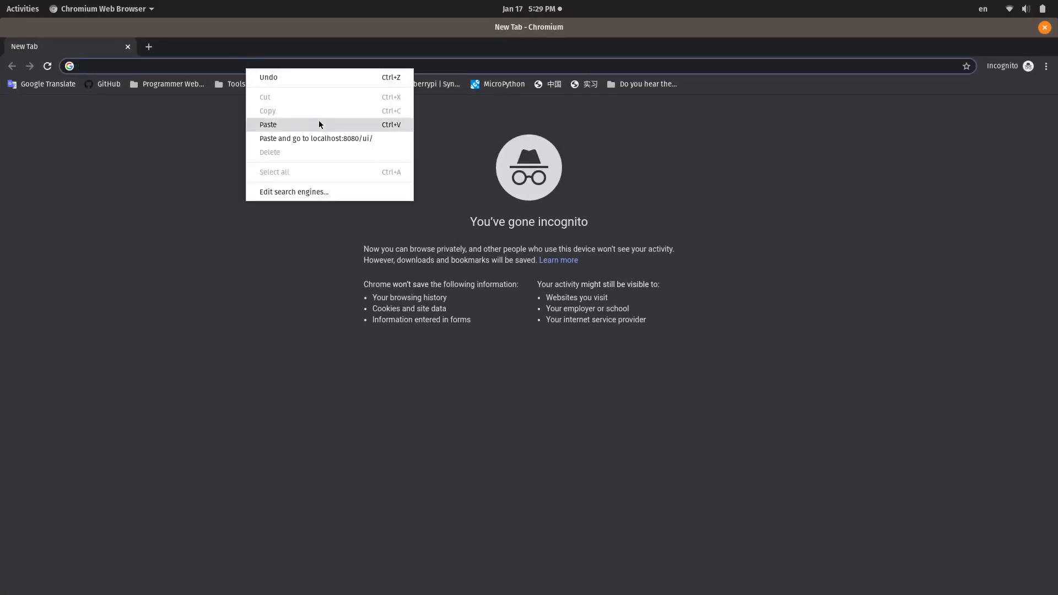
click(315, 139)
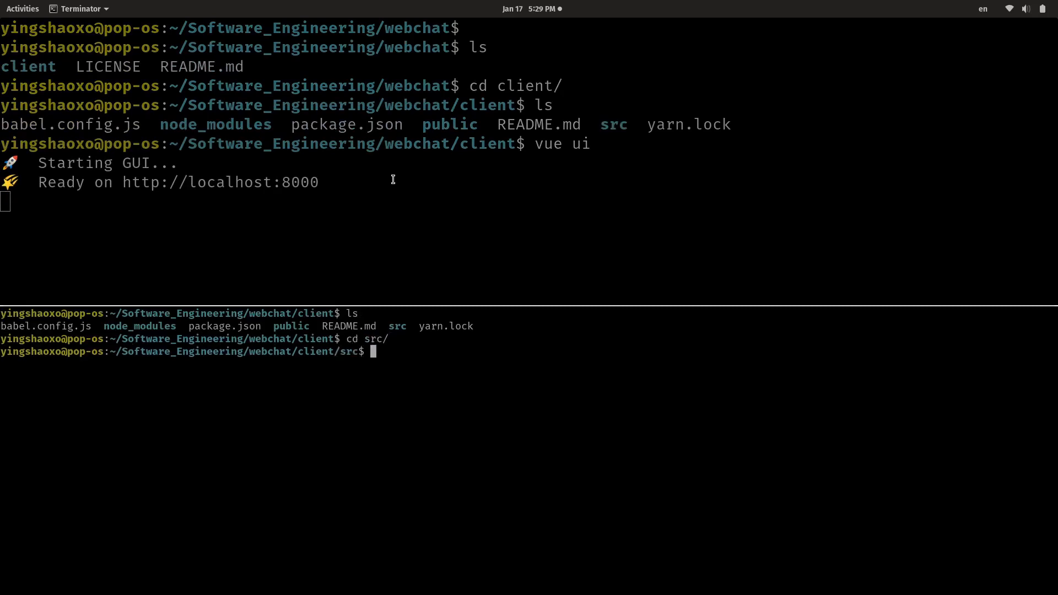
Open main.js in vim from the client's src folder
text(vim main.js)
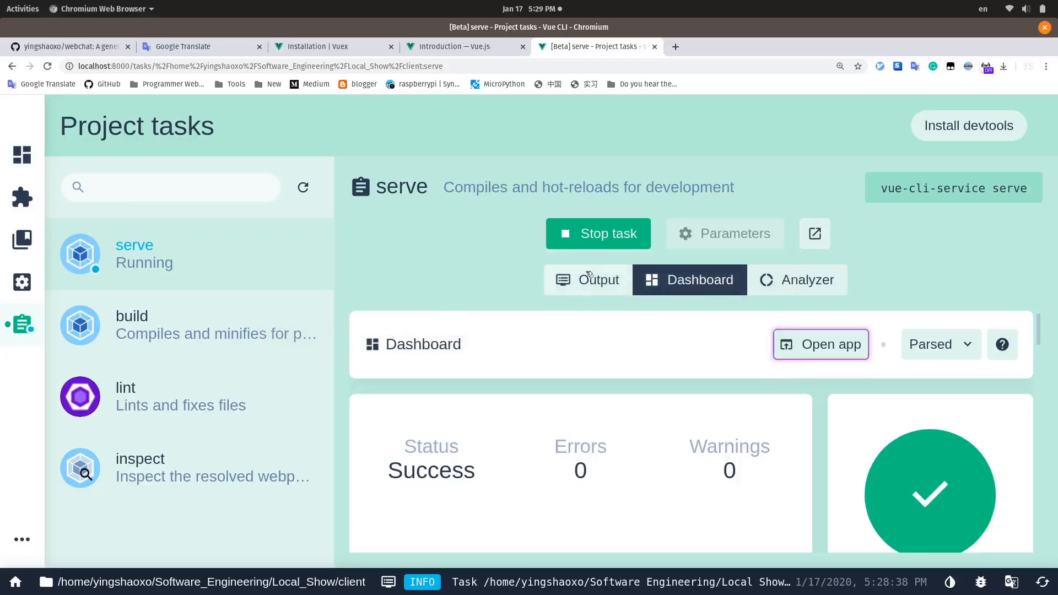
Stop the running serve task and go to the Vue Project Manager
click(597, 234)
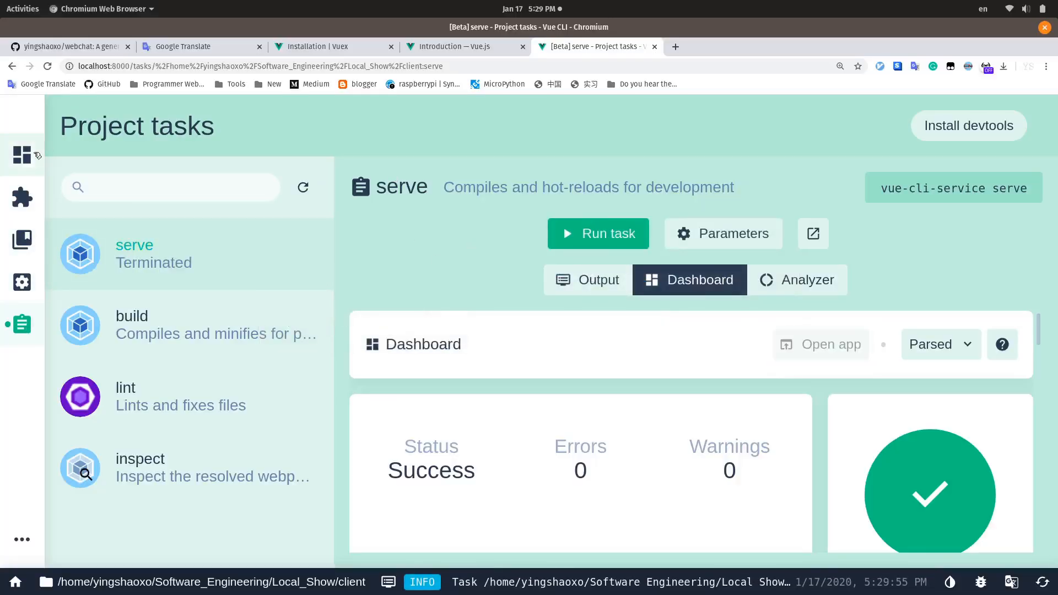
click(22, 154)
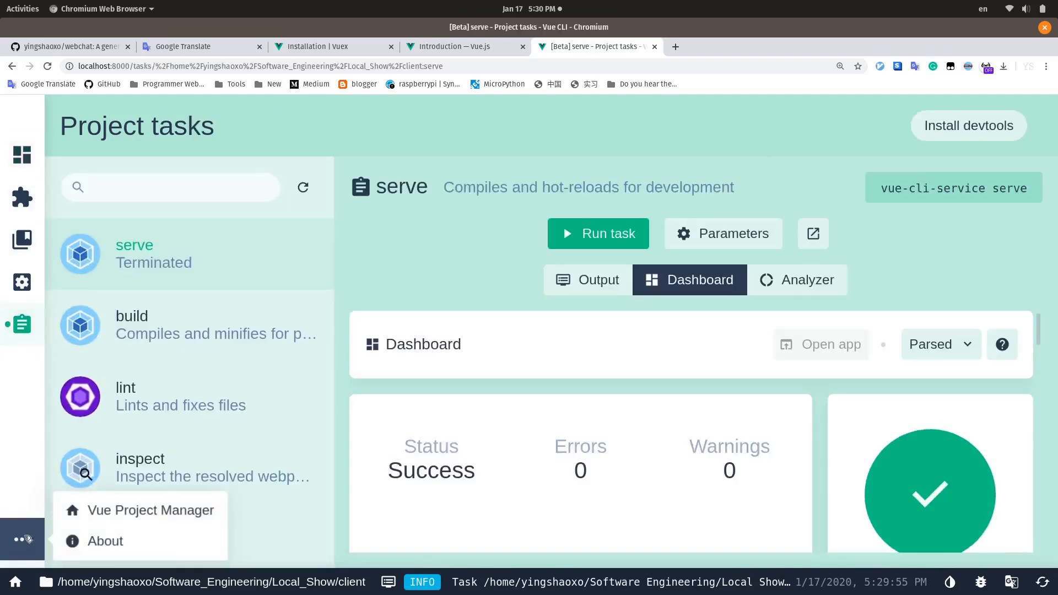
click(151, 511)
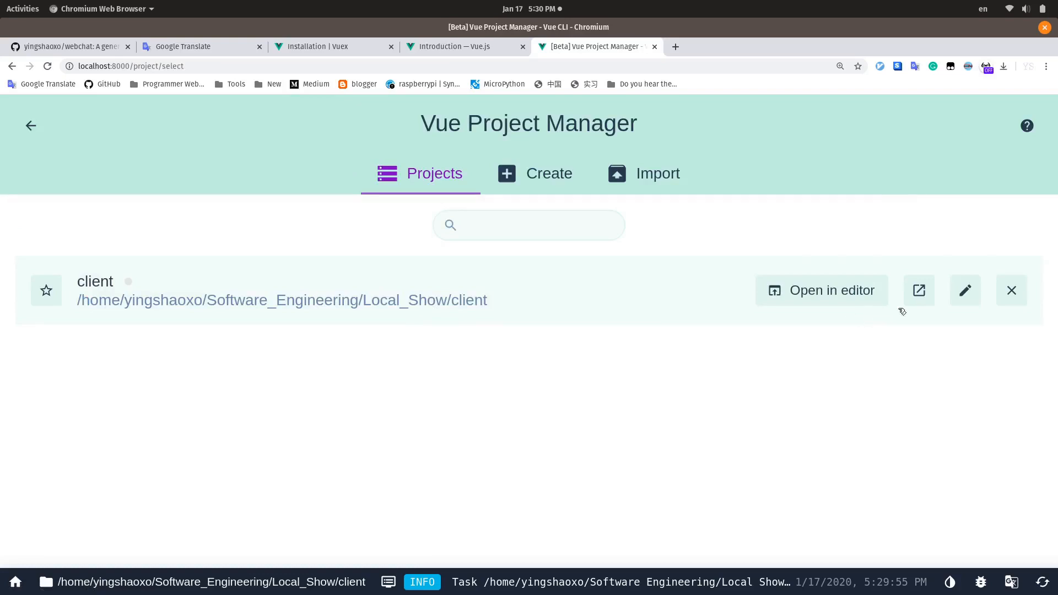
Remove the old client project and import the webchat/client folder as the project
click(1011, 290)
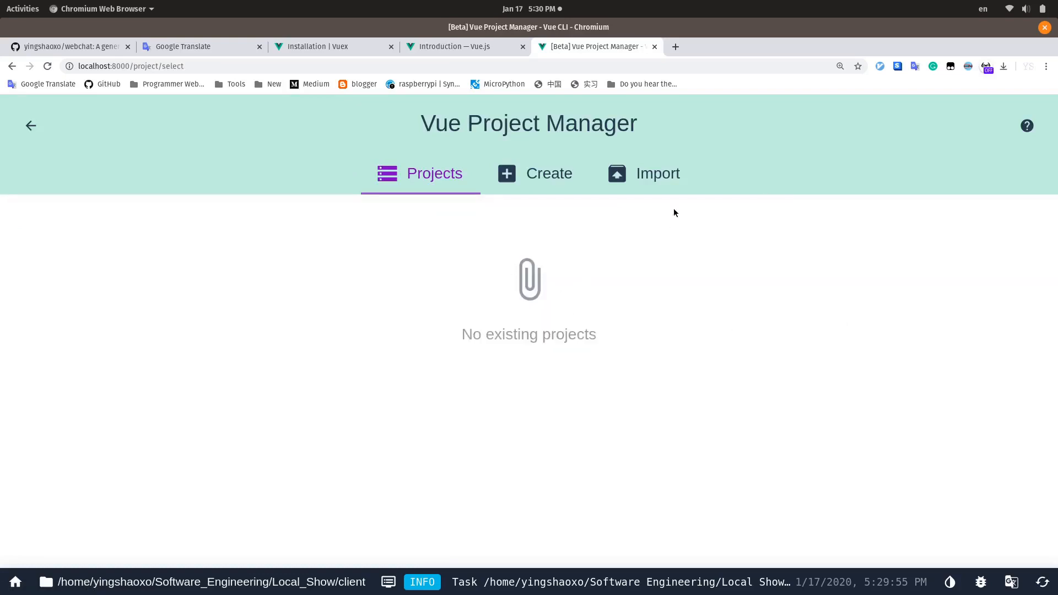
click(658, 173)
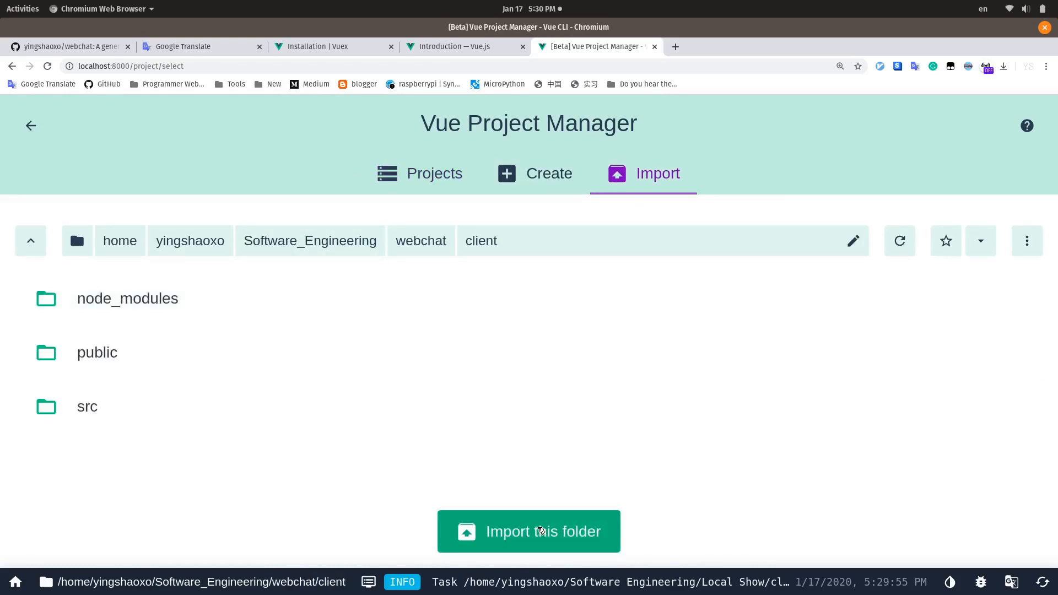
click(529, 531)
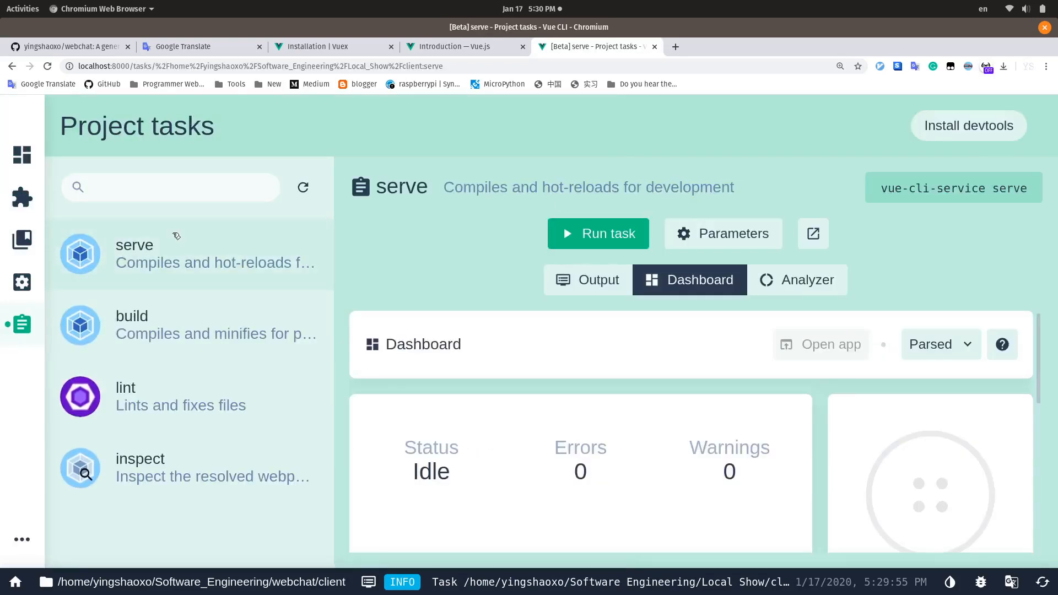
Serve the imported webchat client so the Vue welcome page loads on localhost:8080
click(820, 344)
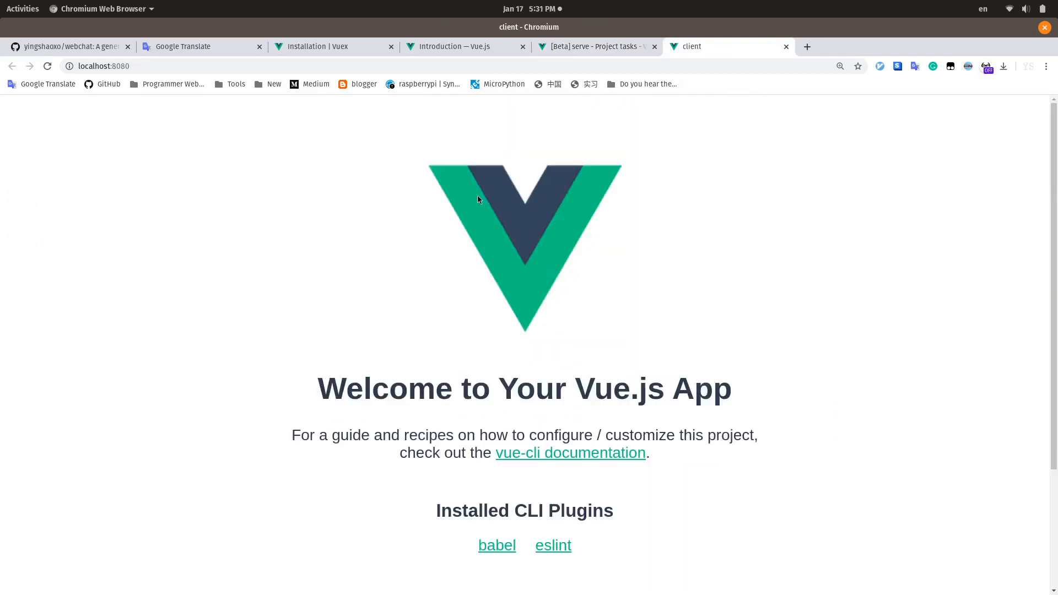
mouse_move(702, 51)
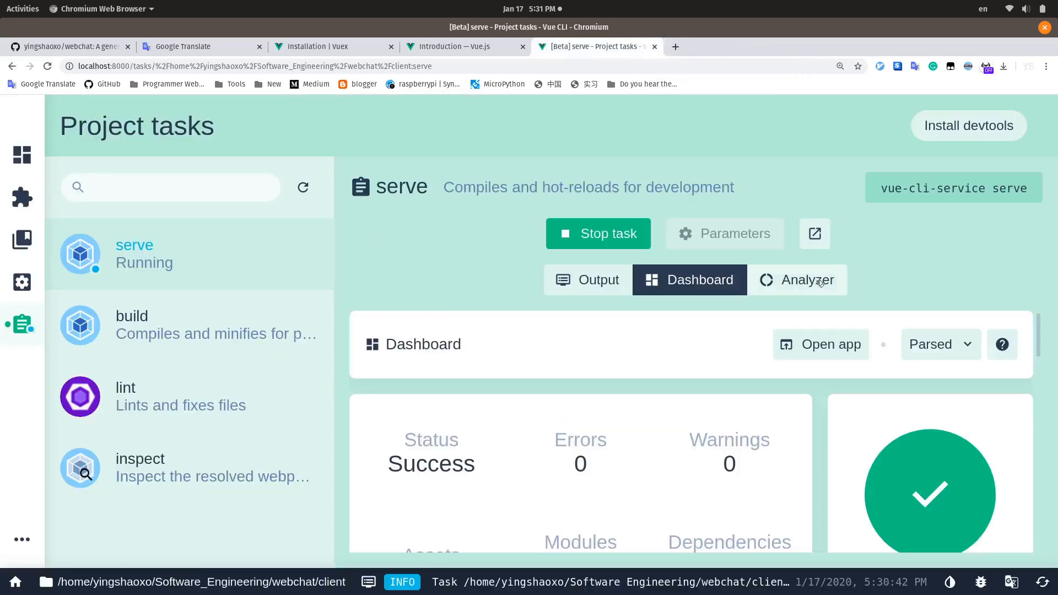
click(597, 234)
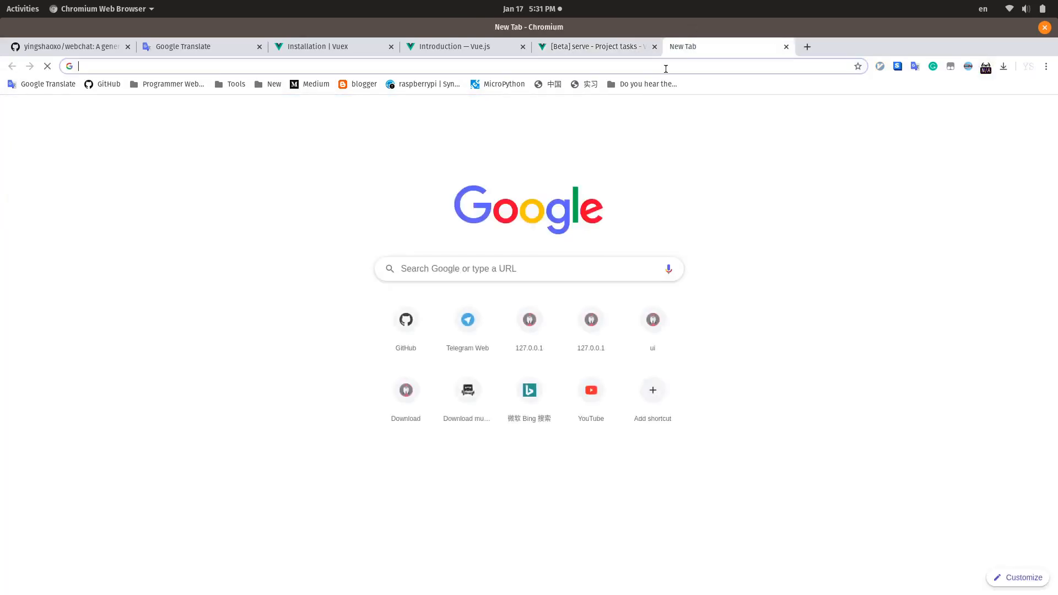
Start a Google search beginning 'how to cha' about changing the page title
text(how to cha)
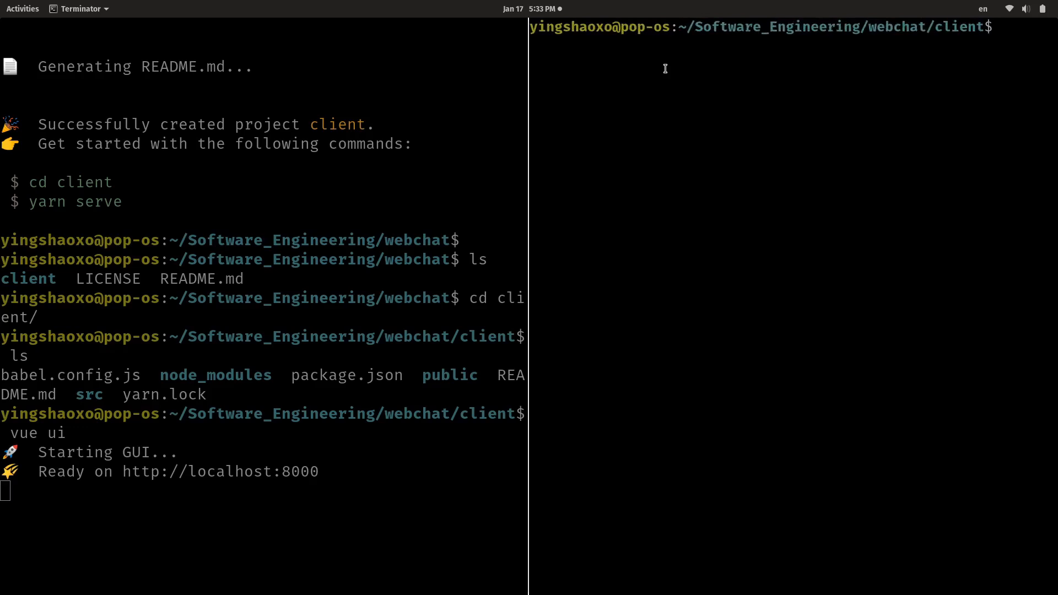
Clear the terminal and open the client's package.json in vim to inspect it
key(ctrl+c)
text(ls)
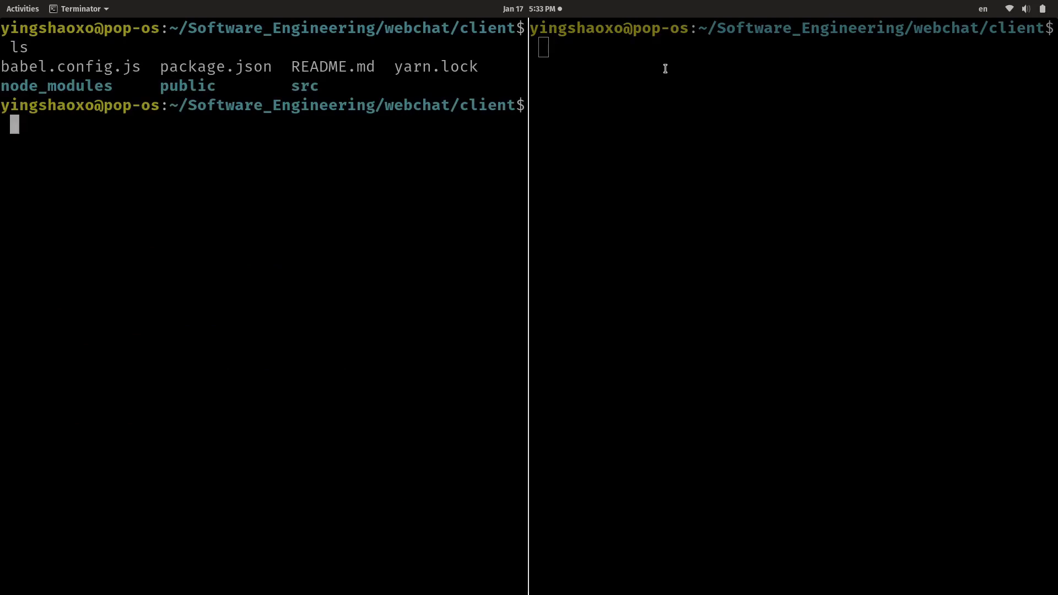
text(vim p)
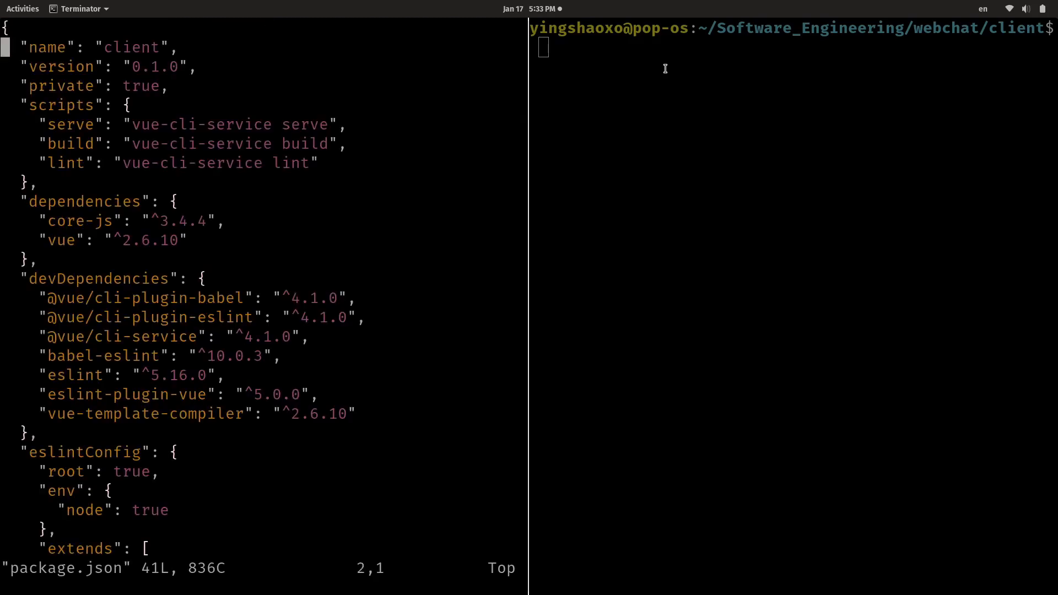
text(we)
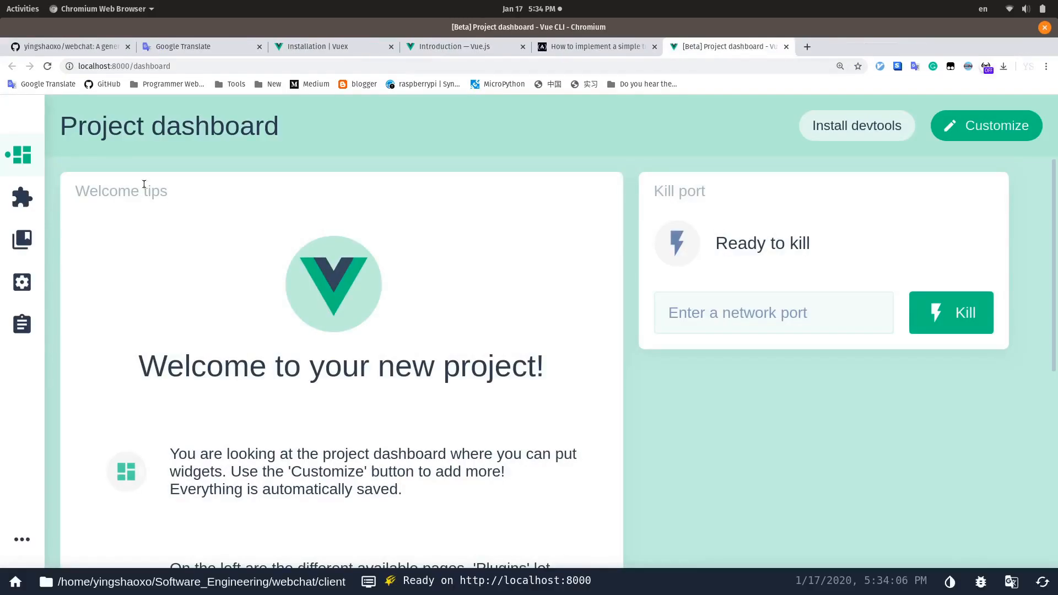
Run the serve task again and view the Vue welcome page in an incognito window
click(22, 324)
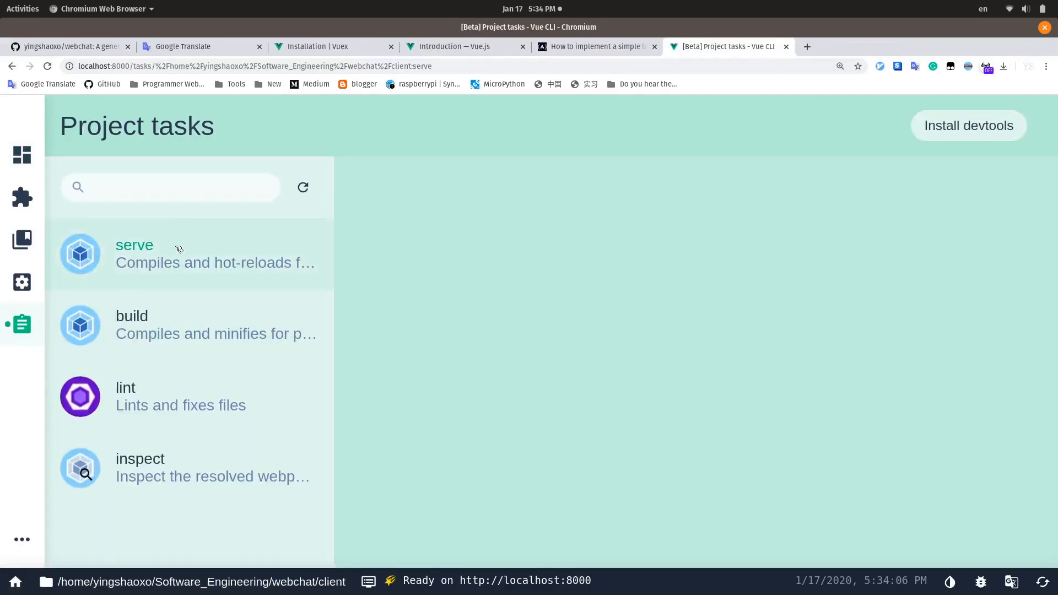
click(135, 245)
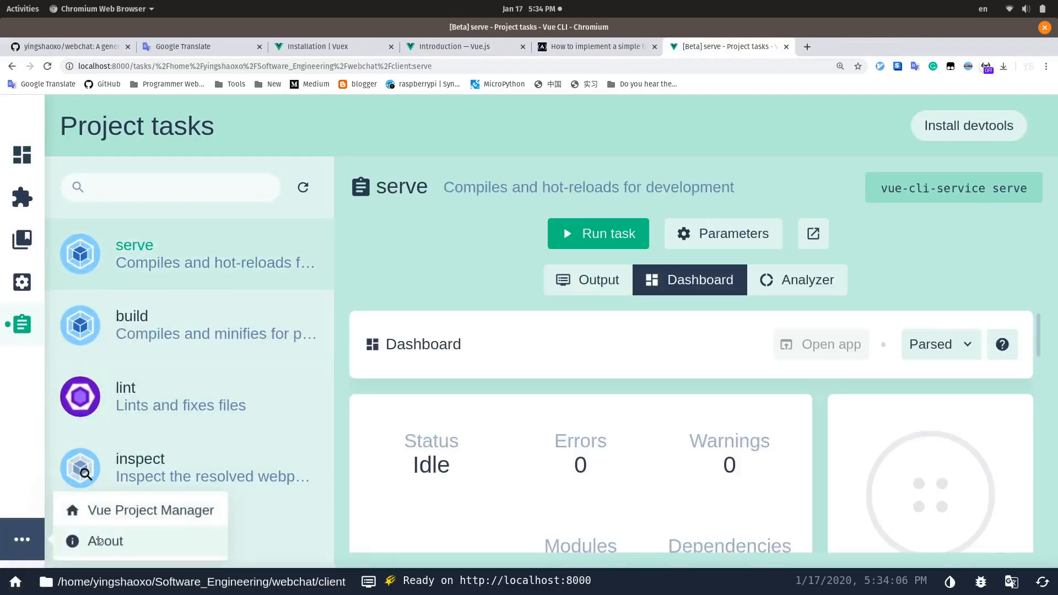
click(141, 509)
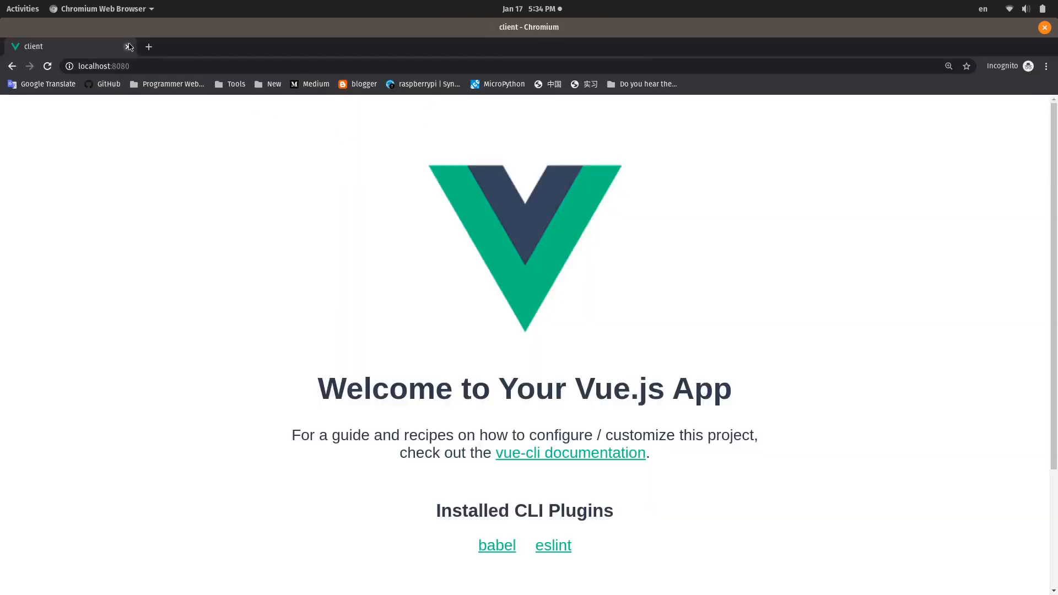
Search 'change' in the address bar to look up changing the Vue app title
text(change)
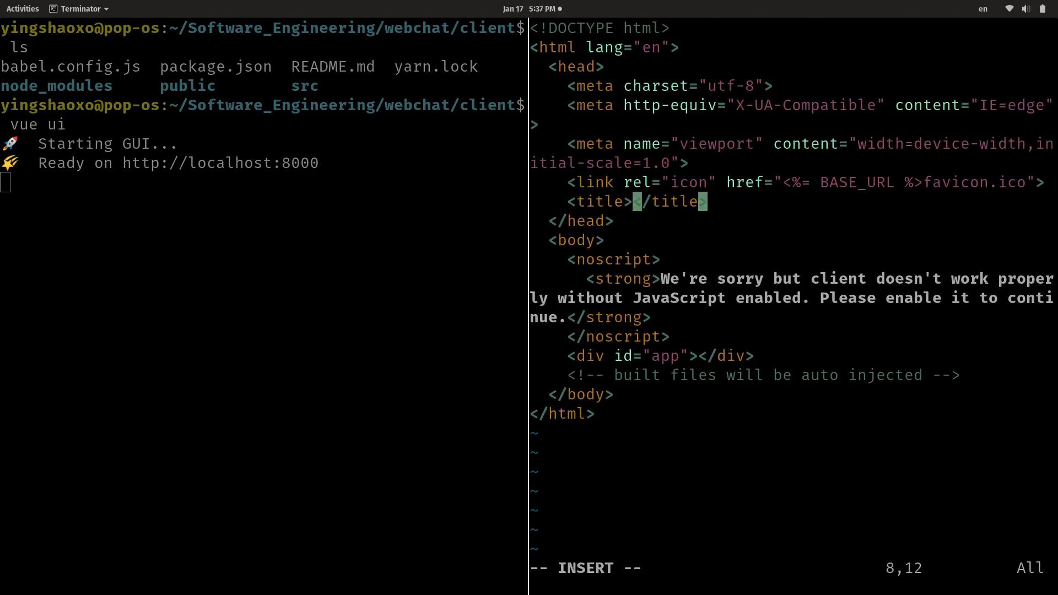
Set the <title> in public/index.html to WebChat and return to Vue CLI UI
text(Web)
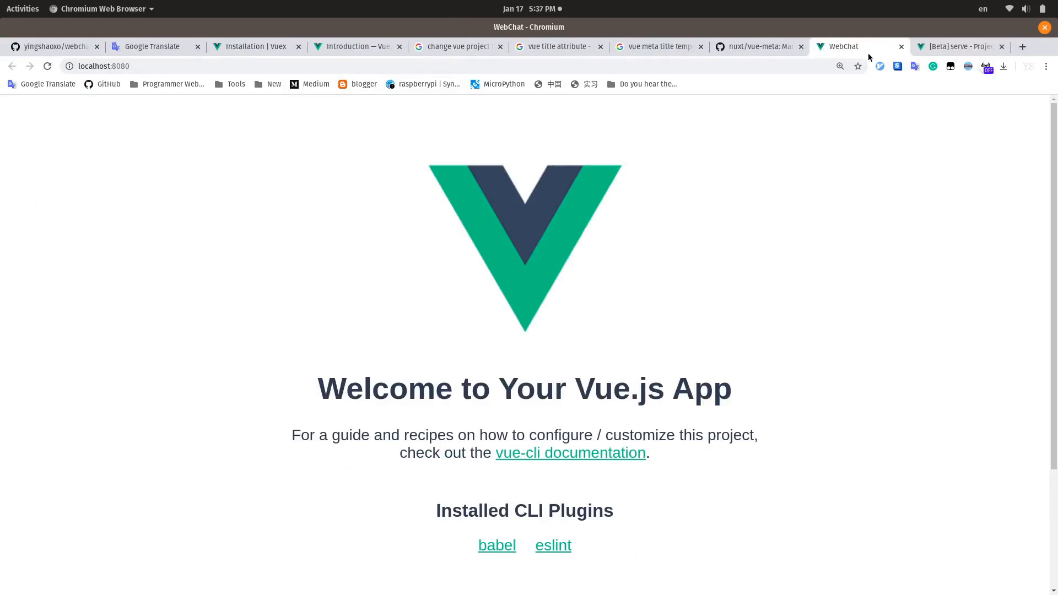
click(955, 46)
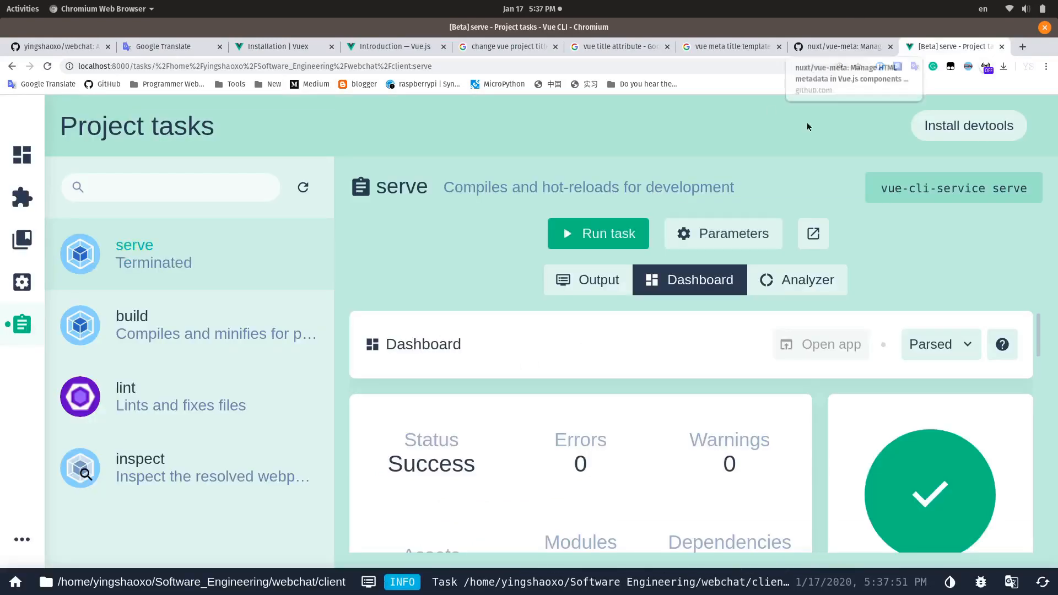